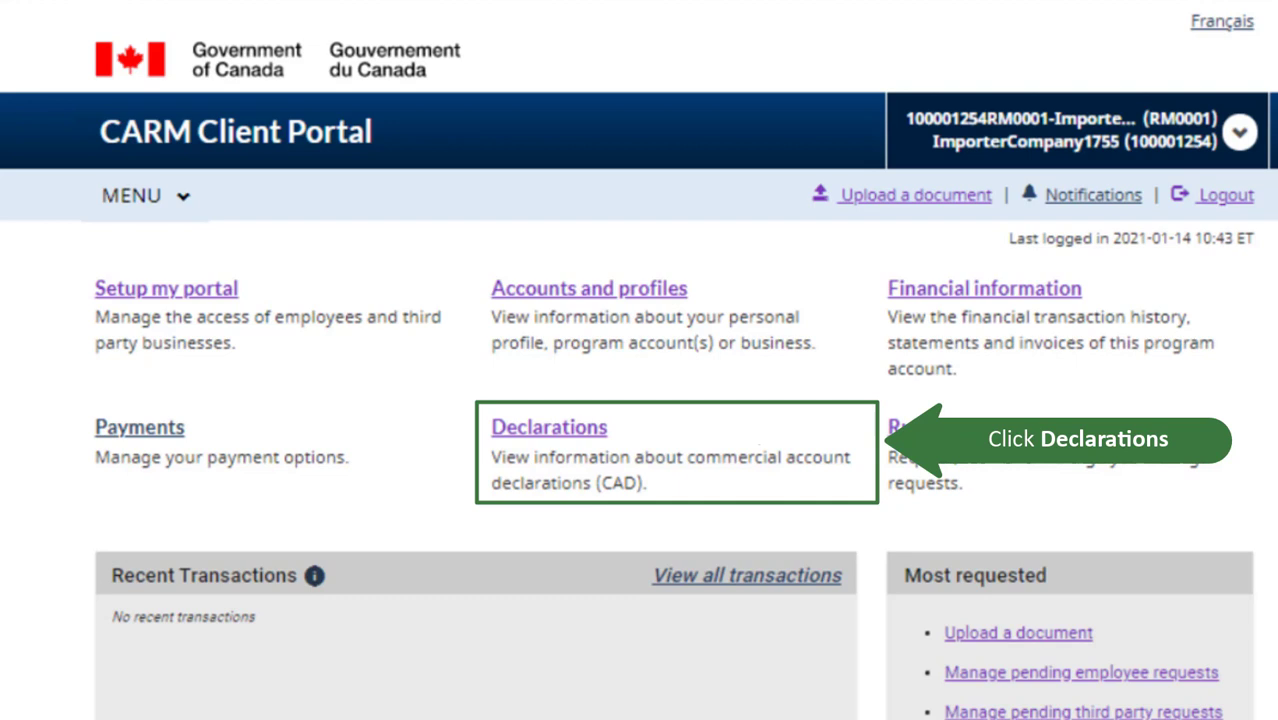
Reach the Duties and taxes calculator through the Declarations area.
left_click(548, 428)
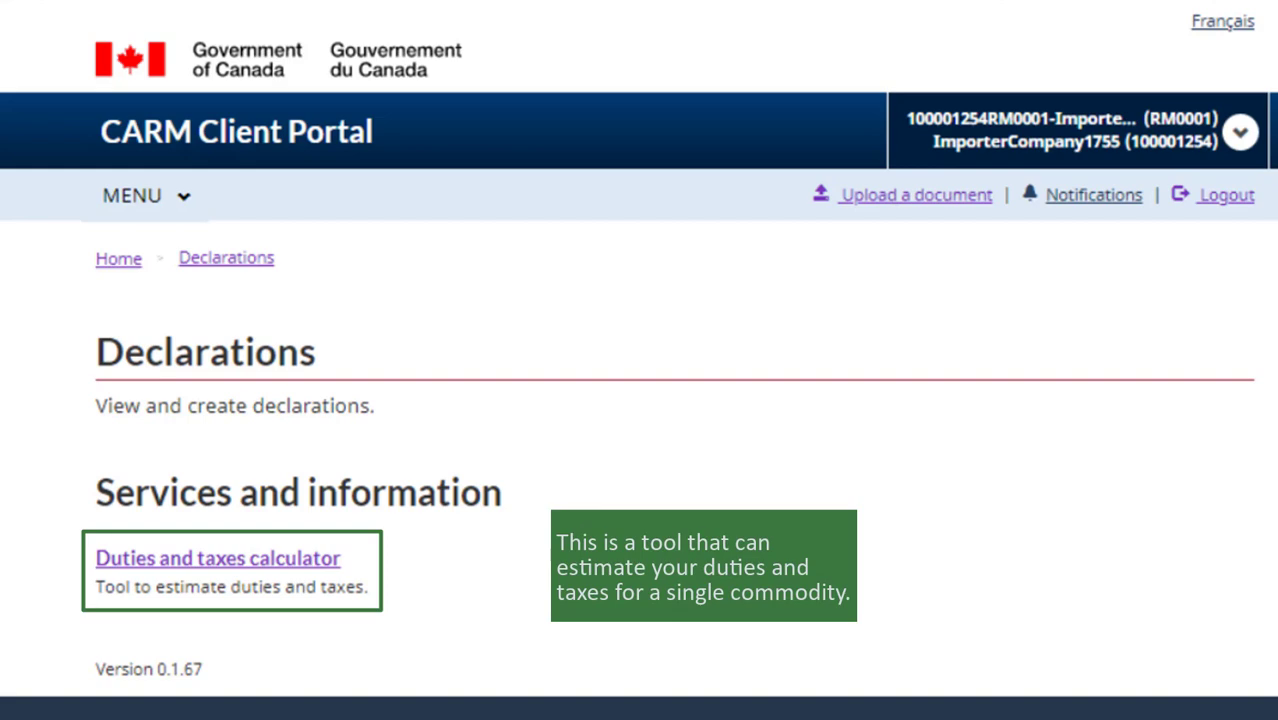
left_click(216, 558)
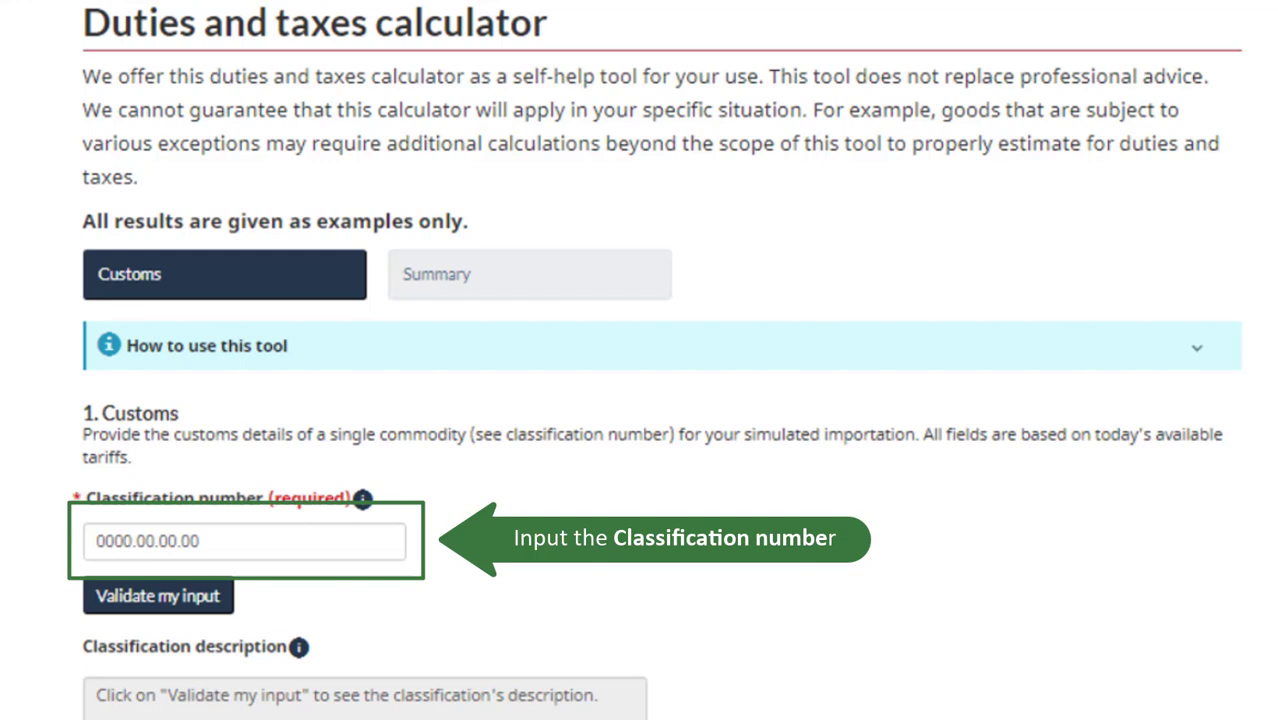
type("1001.11.10.00")
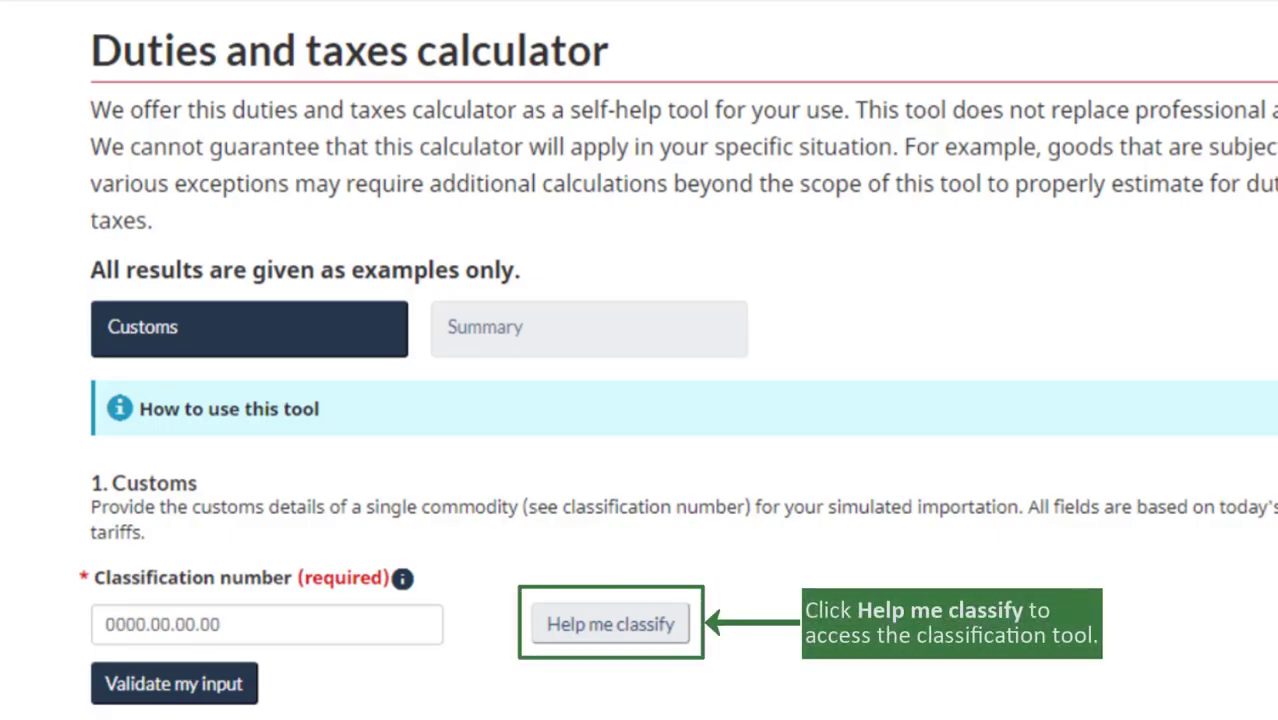
Launch Help me classify and accept both 3CE certification checkboxes to continue.
left_click(610, 624)
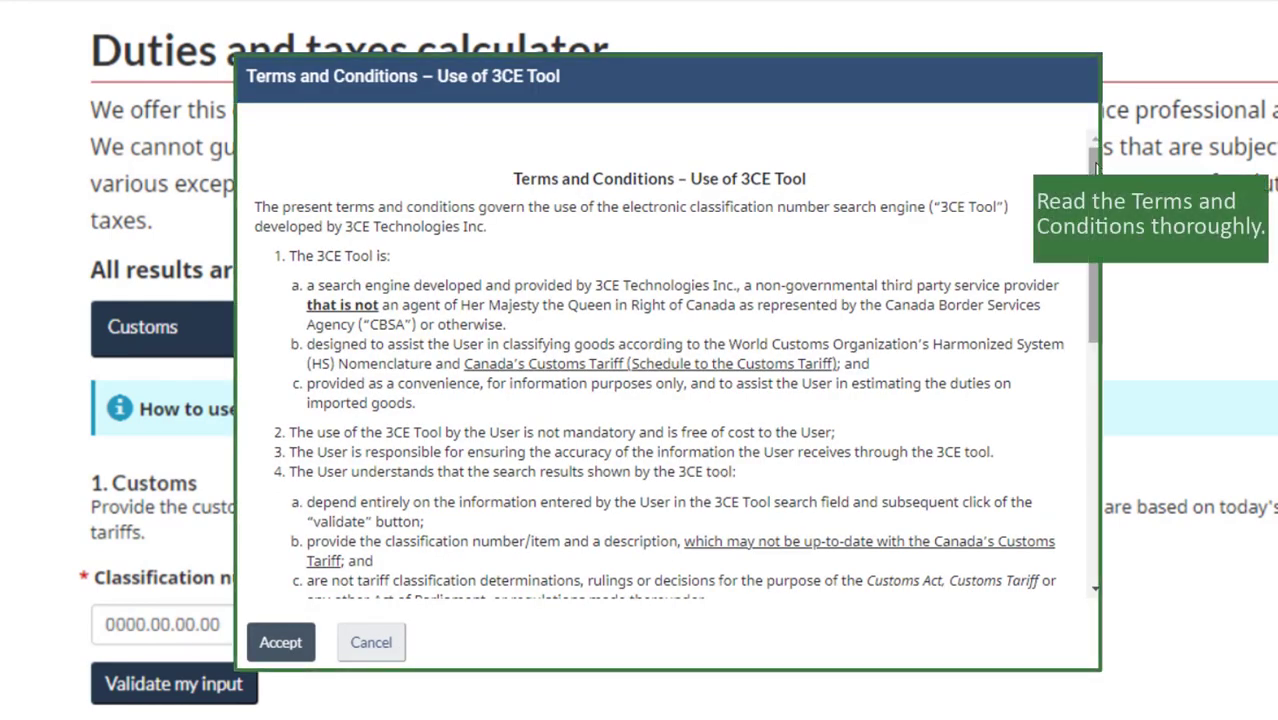
scroll("down", 3)
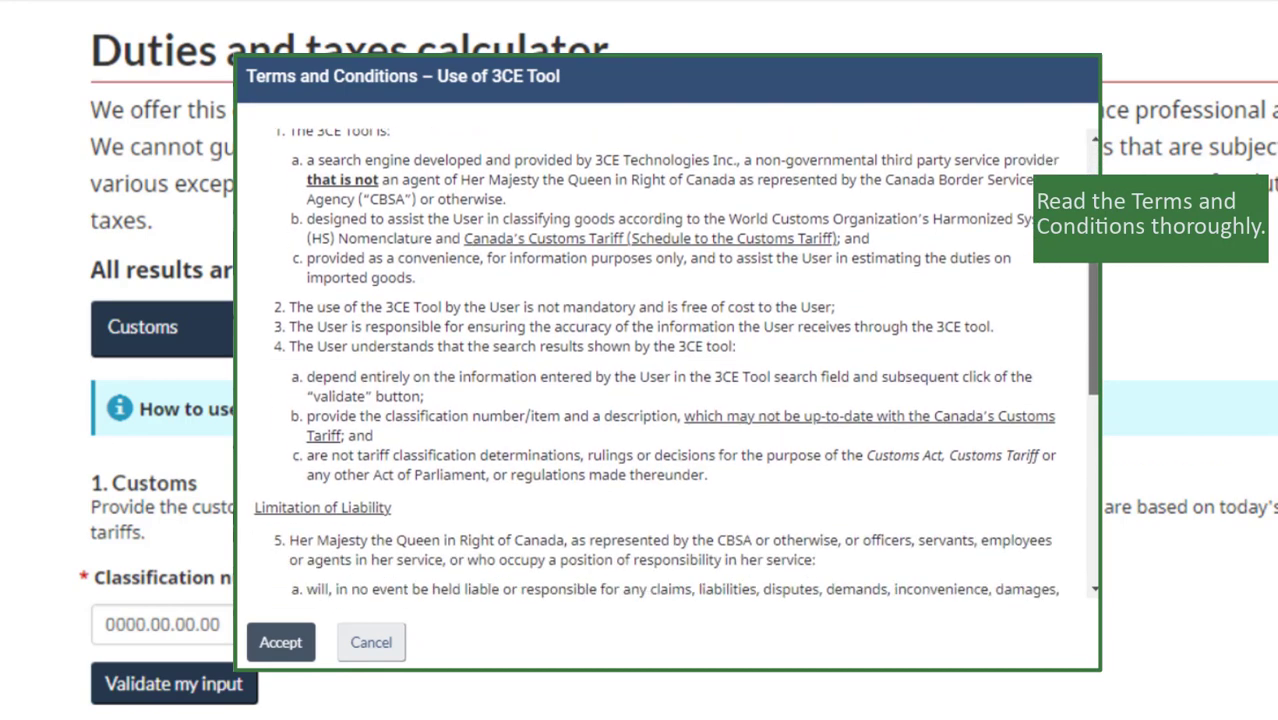
scroll("down", 3)
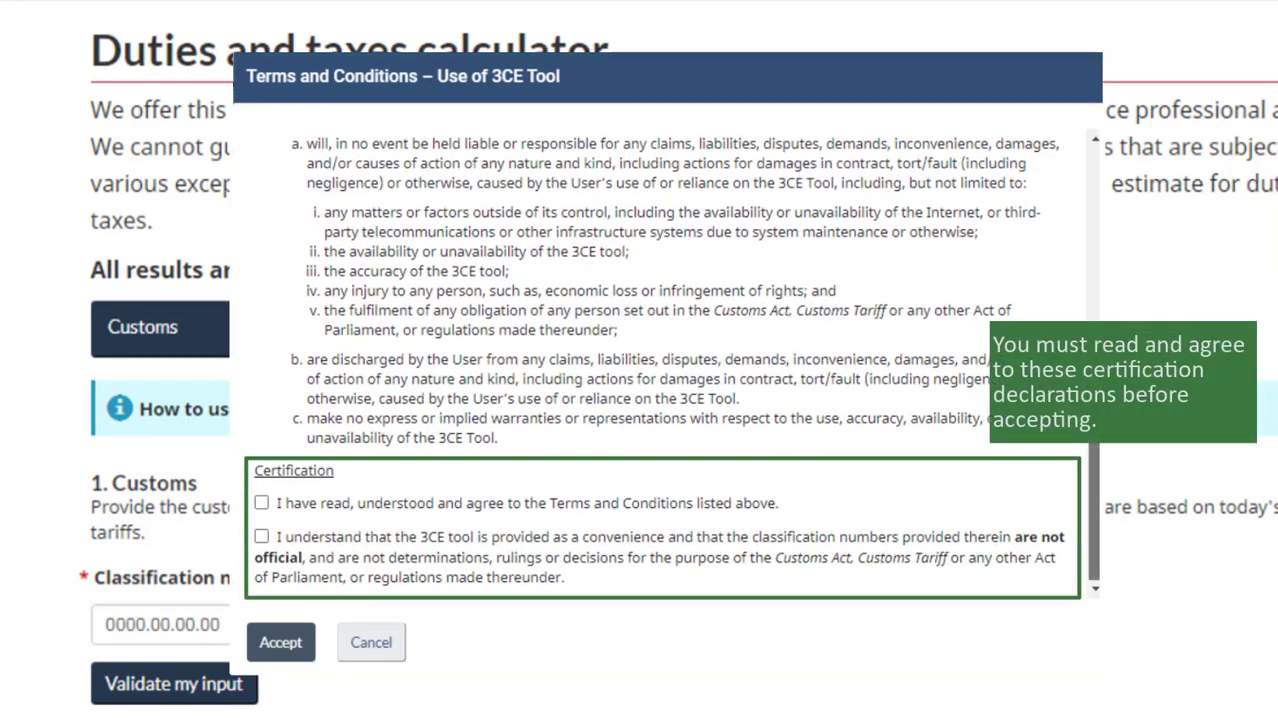
left_click(262, 504)
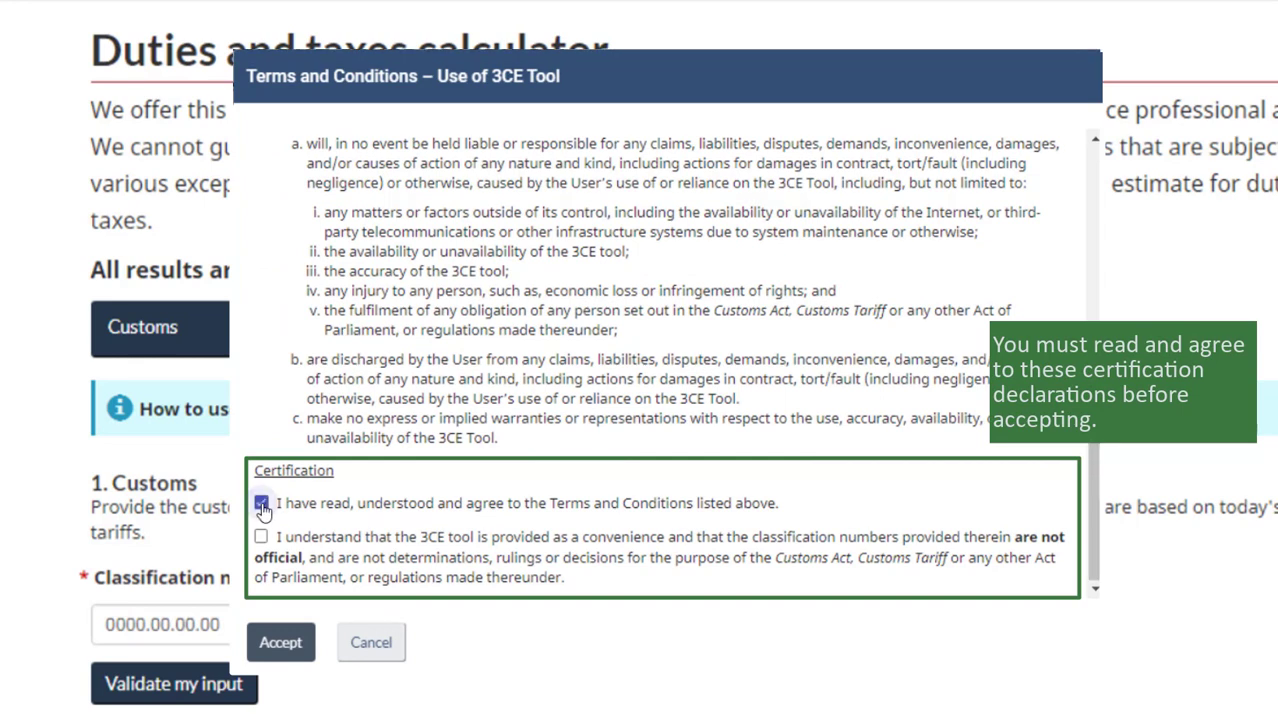
left_click(260, 536)
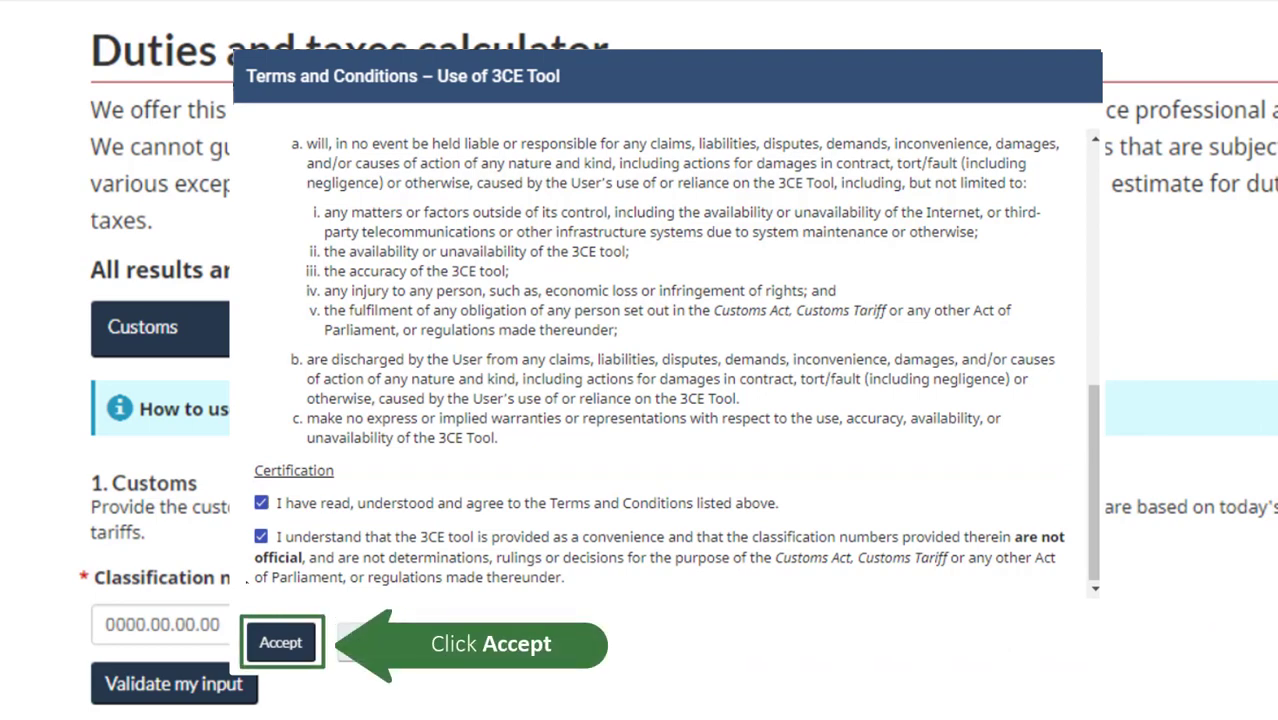
left_click(280, 642)
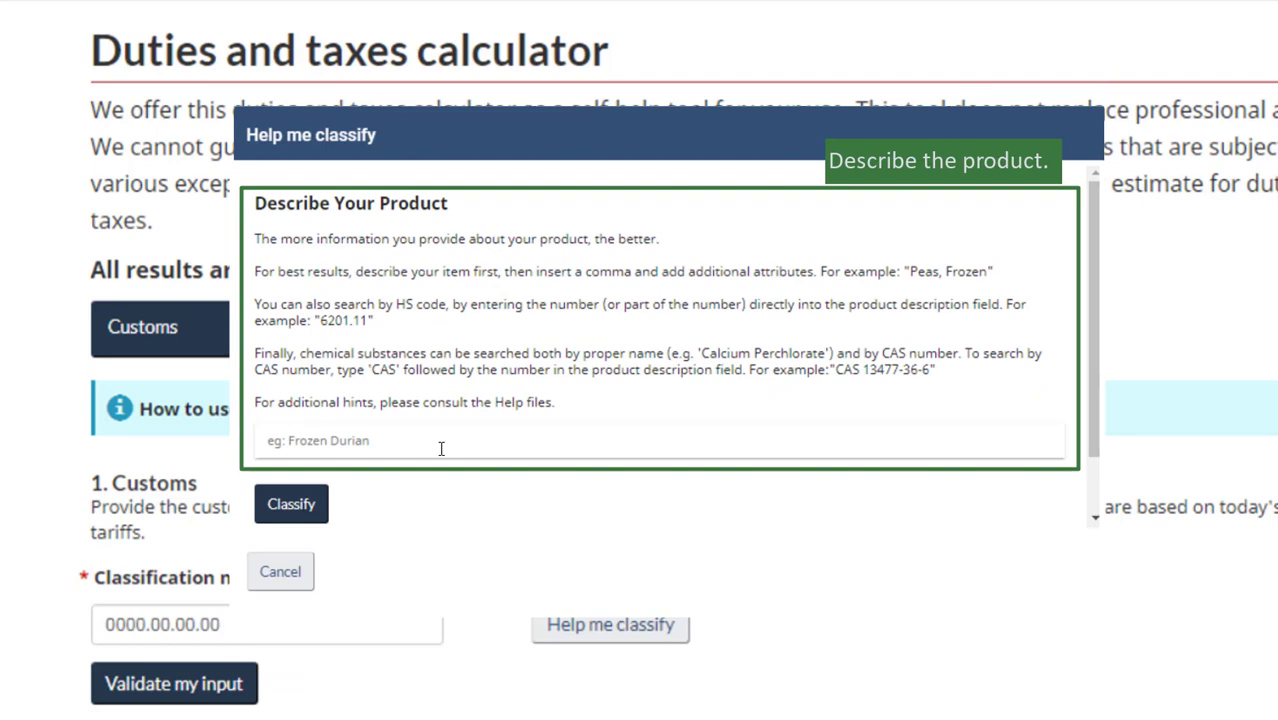
Classify 'wheat' as durum wheat seed, filling classification number 1001.11.10.00.
type("wheat")
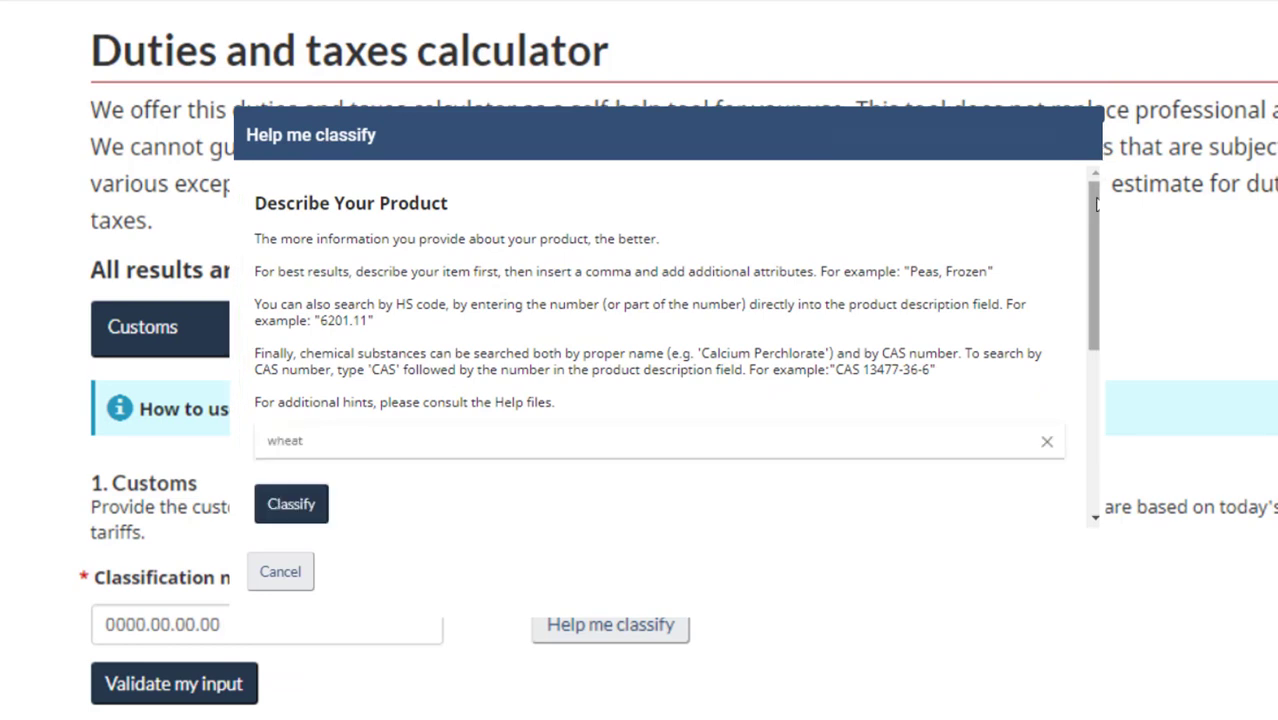
left_click(290, 504)
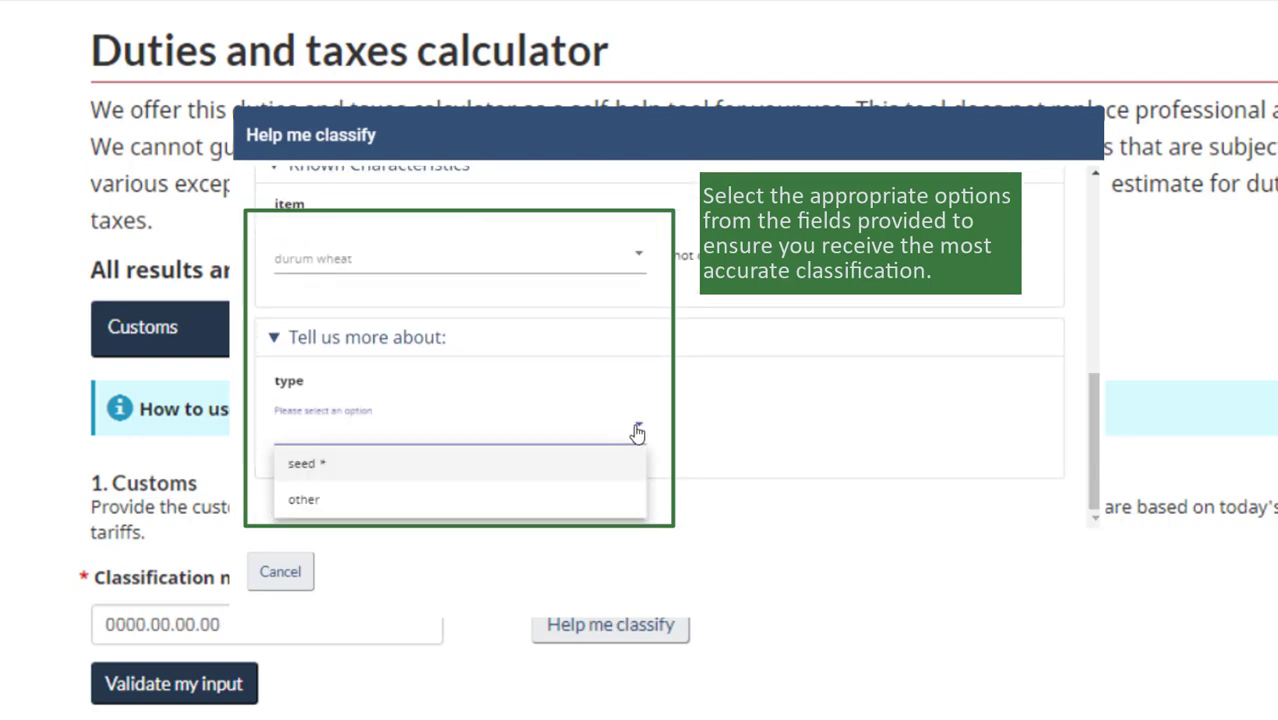
left_click(300, 464)
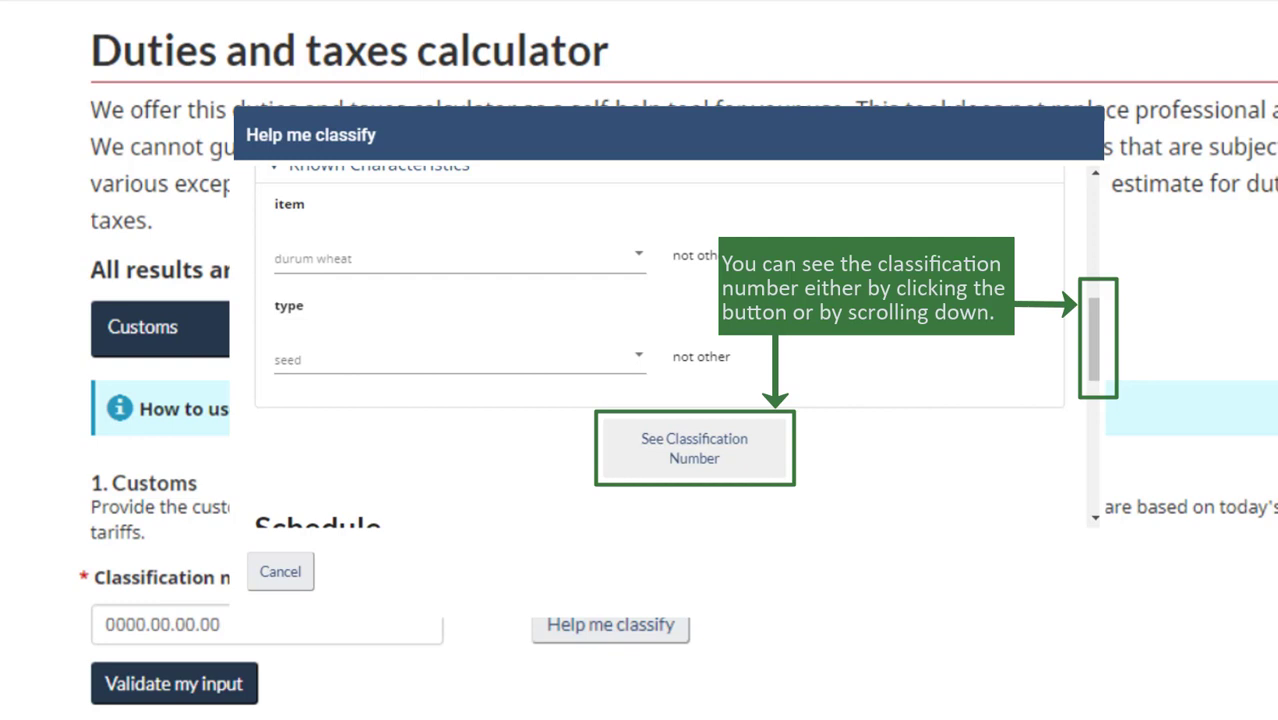
left_click(694, 448)
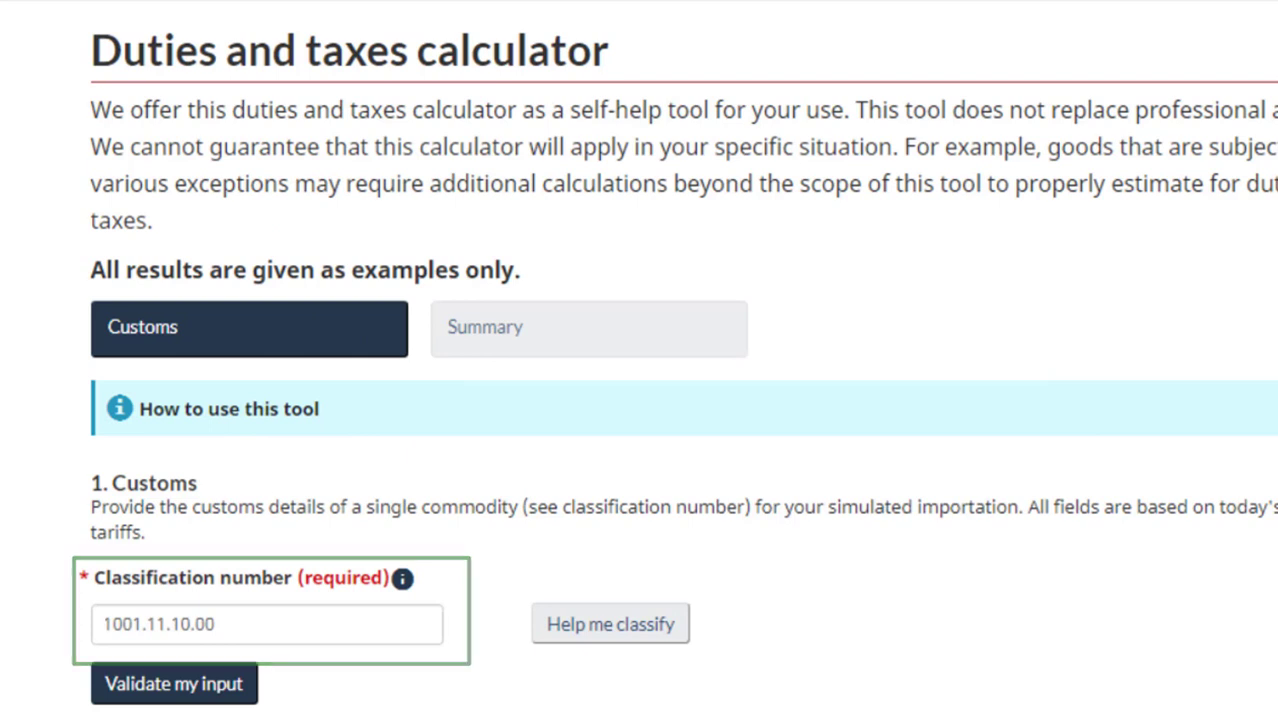
Validate classification number 1001.11.10.00 so the durum wheat seed description appears.
left_click(172, 684)
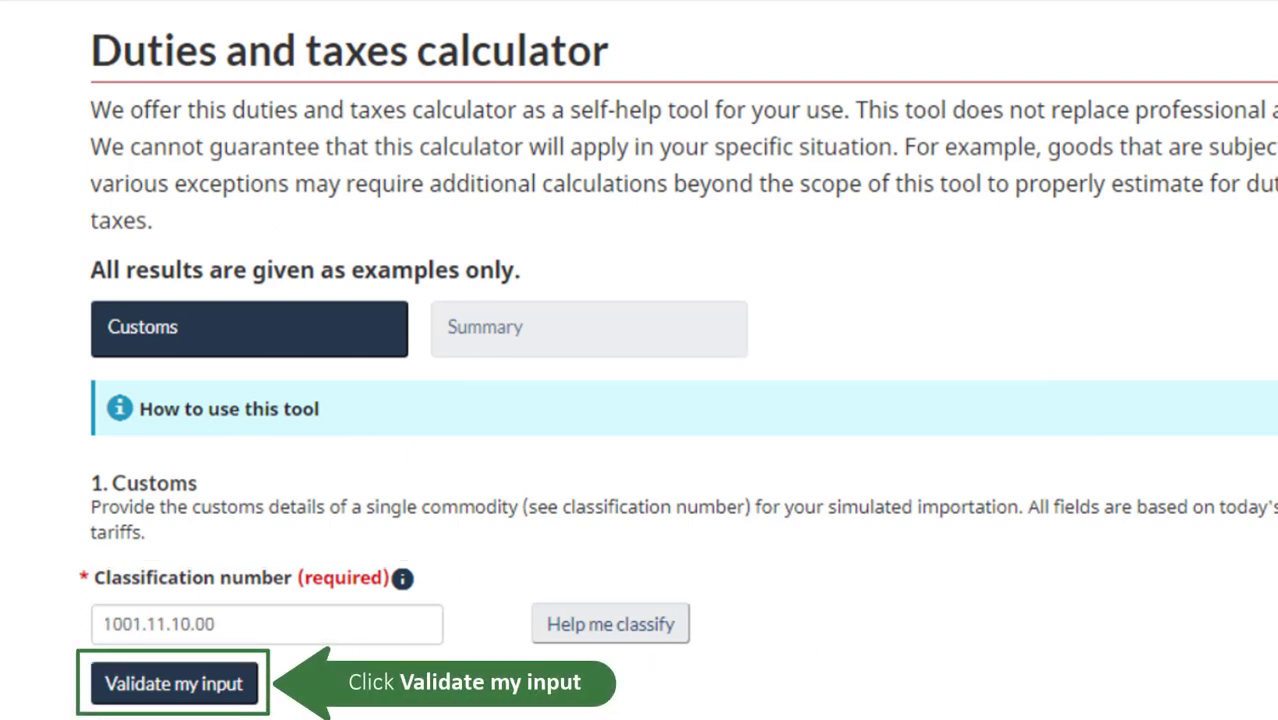
left_click(174, 684)
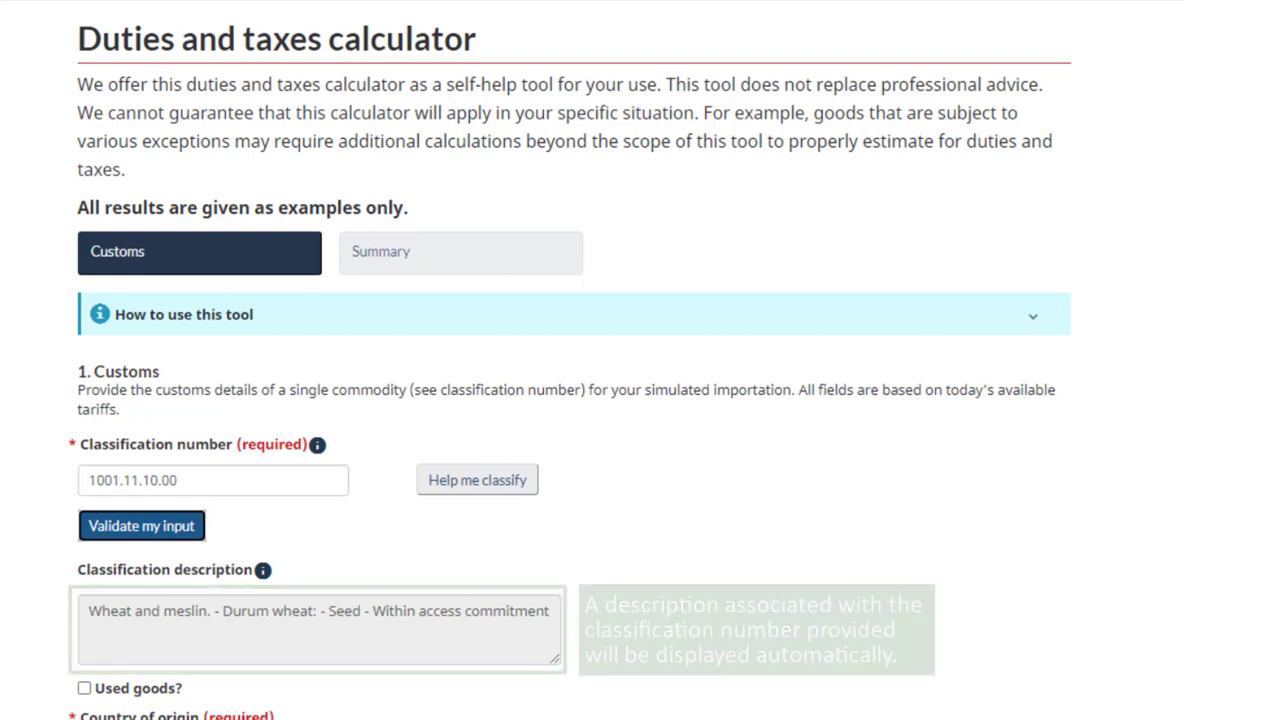
scroll("down", 3)
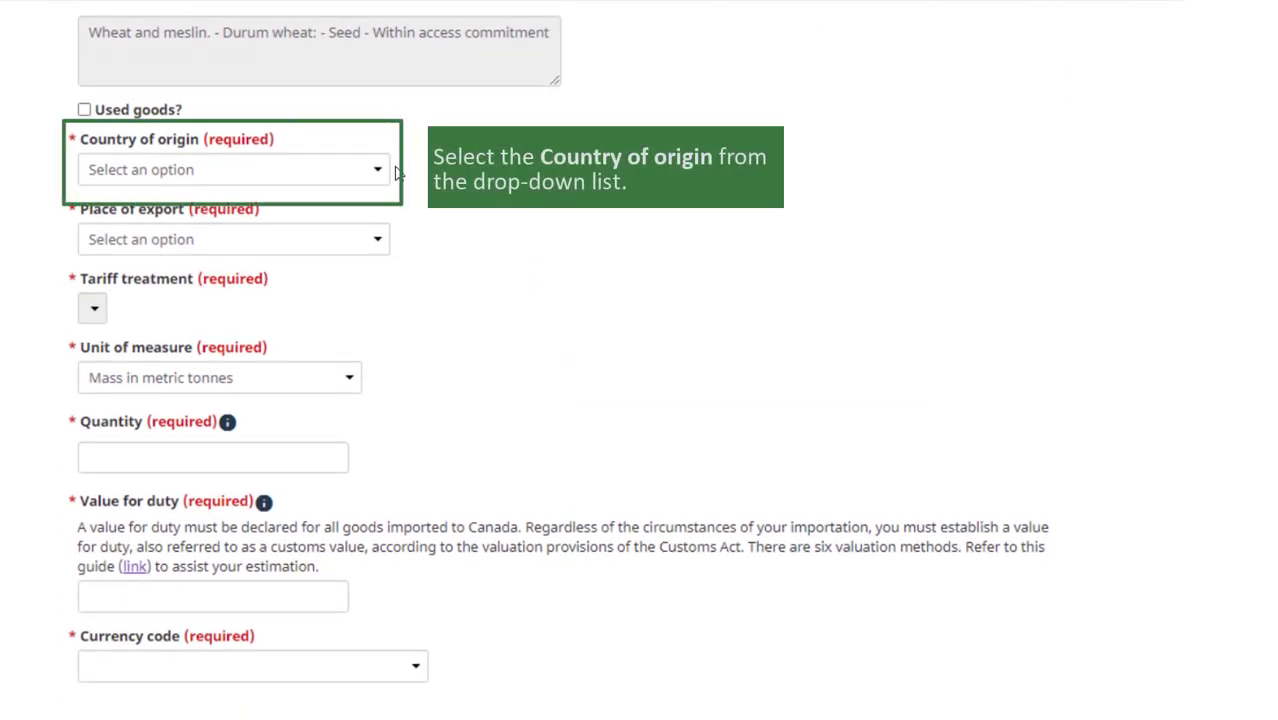
Set United States as origin and place of export with United States Tariff (UST) treatment.
left_click(234, 168)
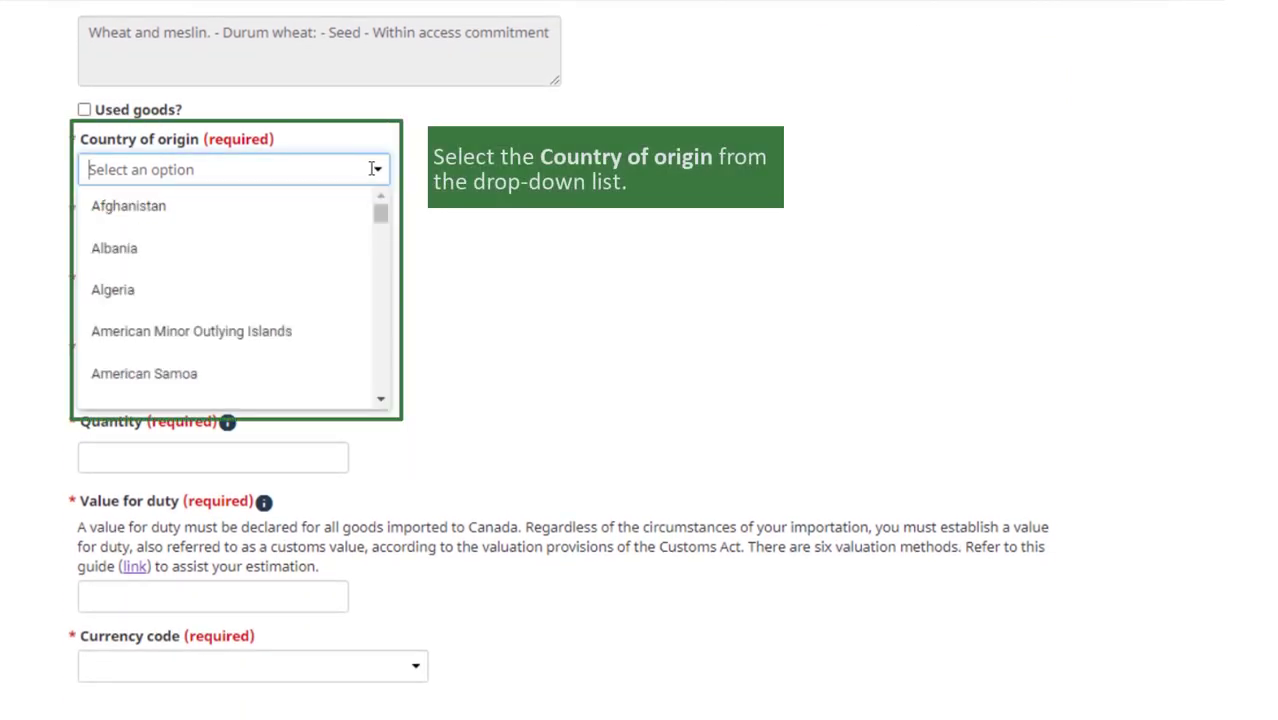
type("UNITED")
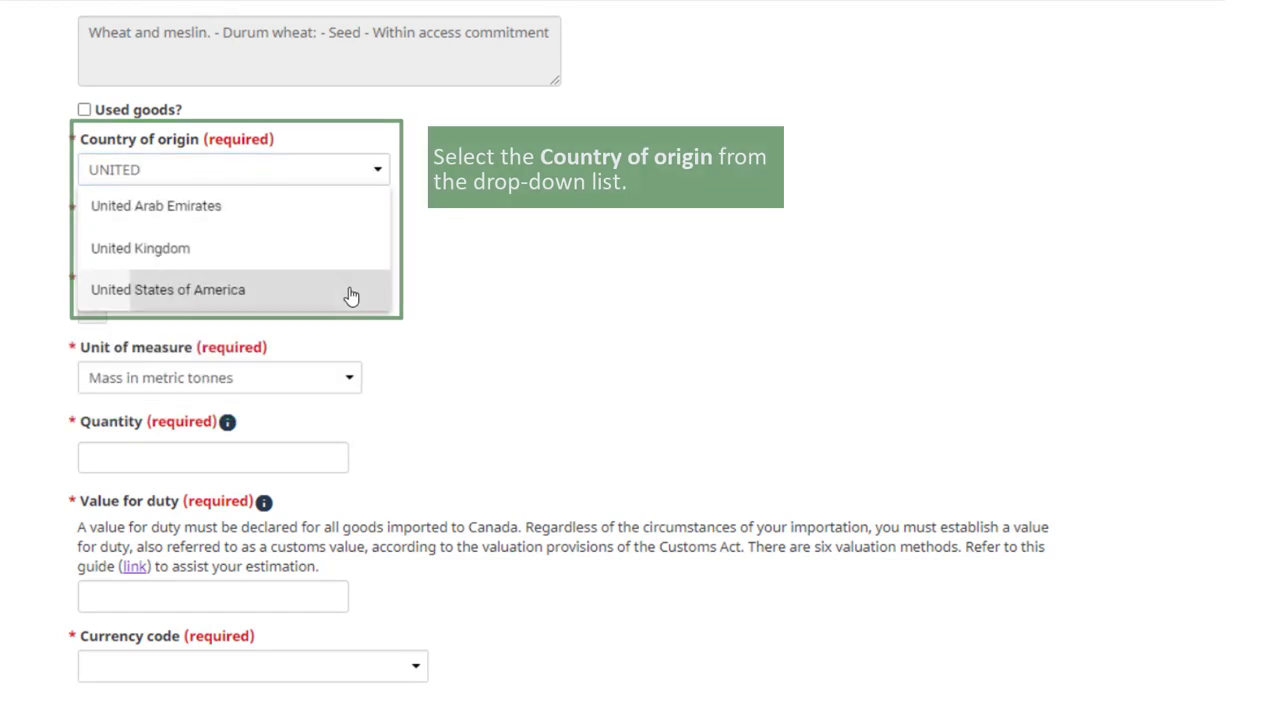
left_click(168, 288)
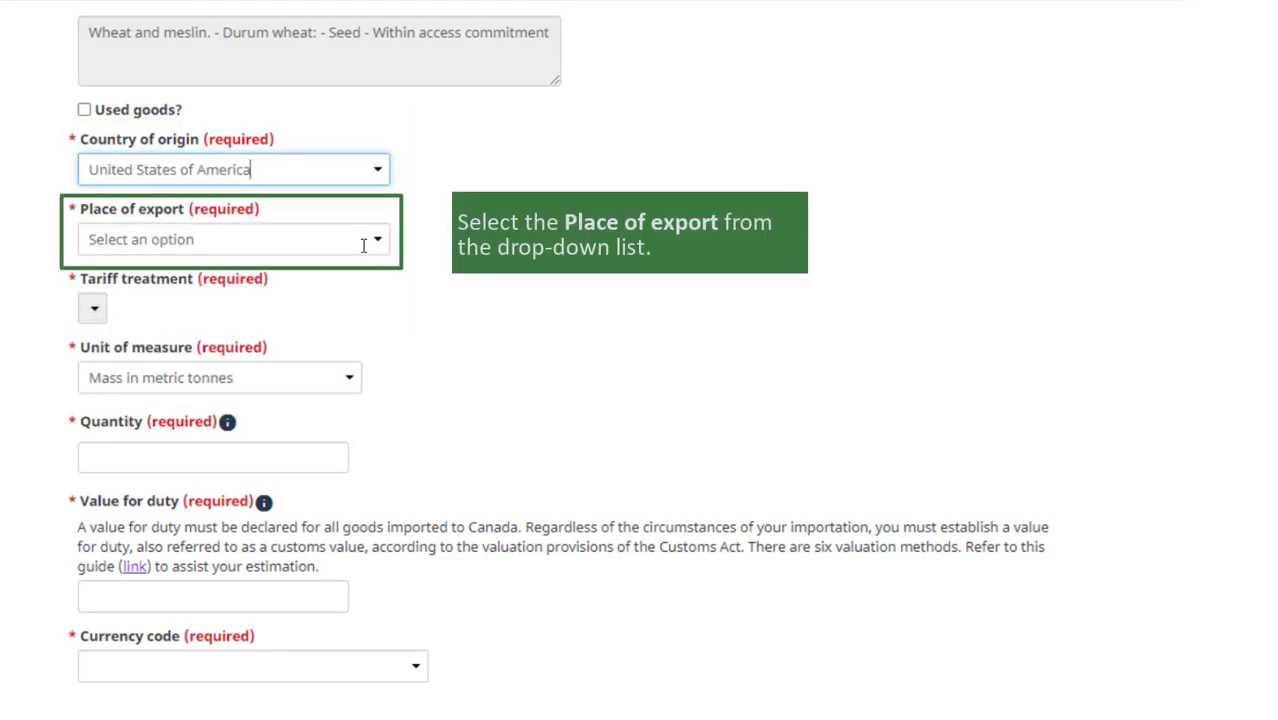
left_click(232, 240)
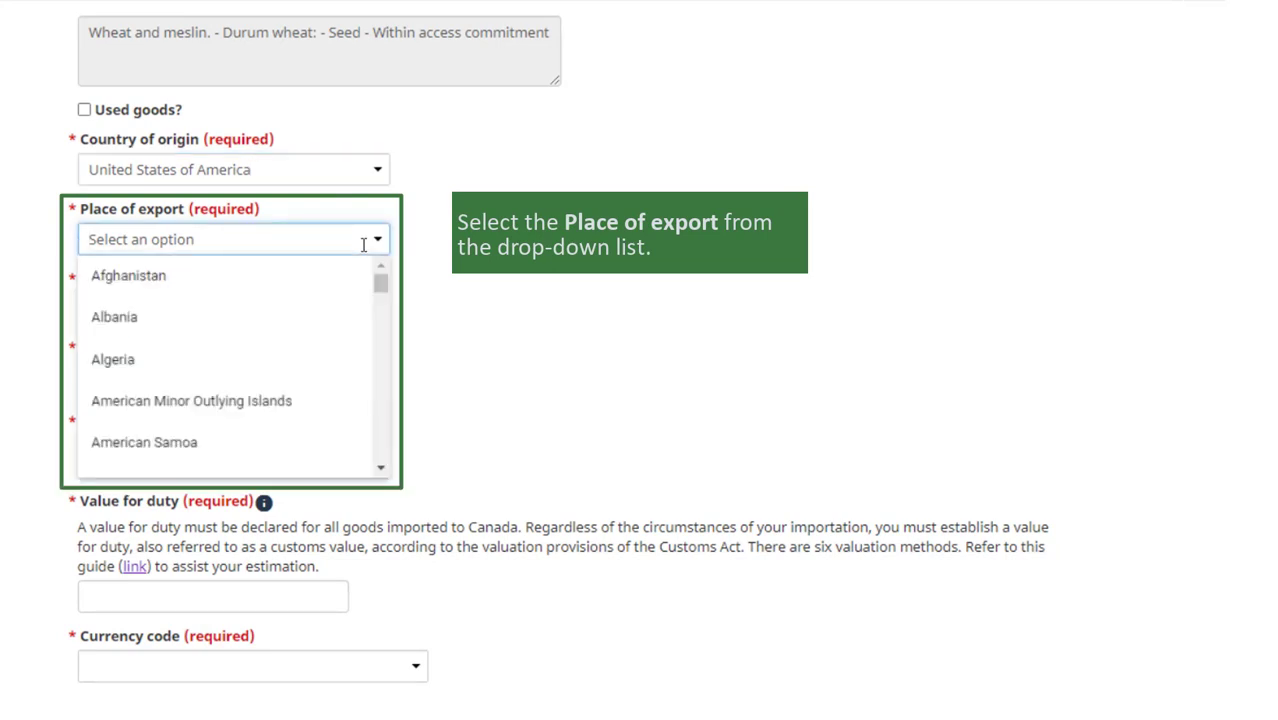
type("UNITED")
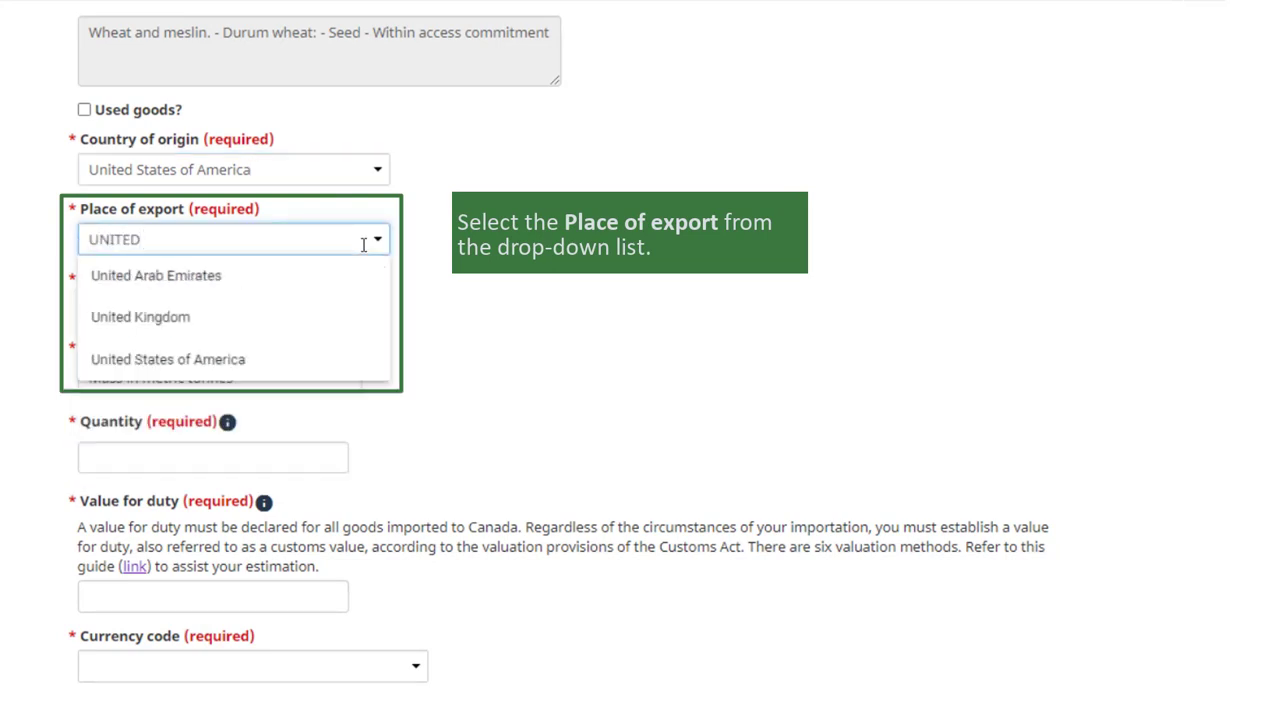
left_click(168, 360)
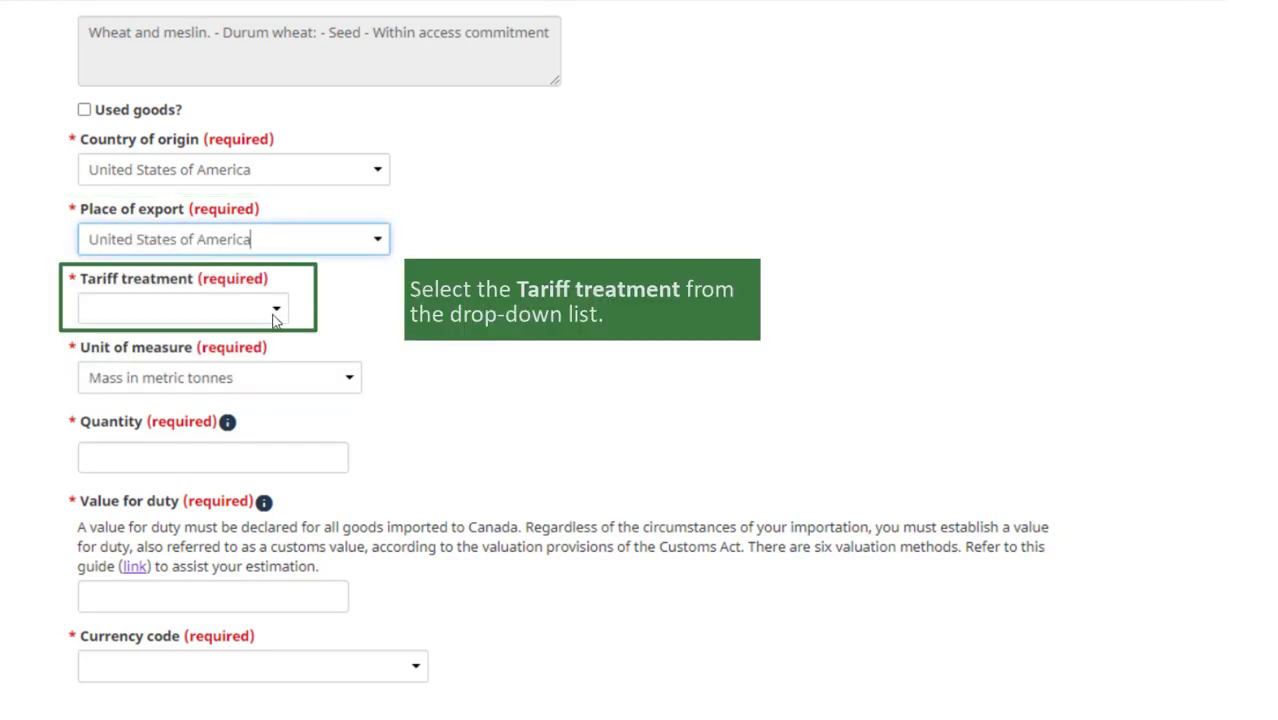
left_click(184, 308)
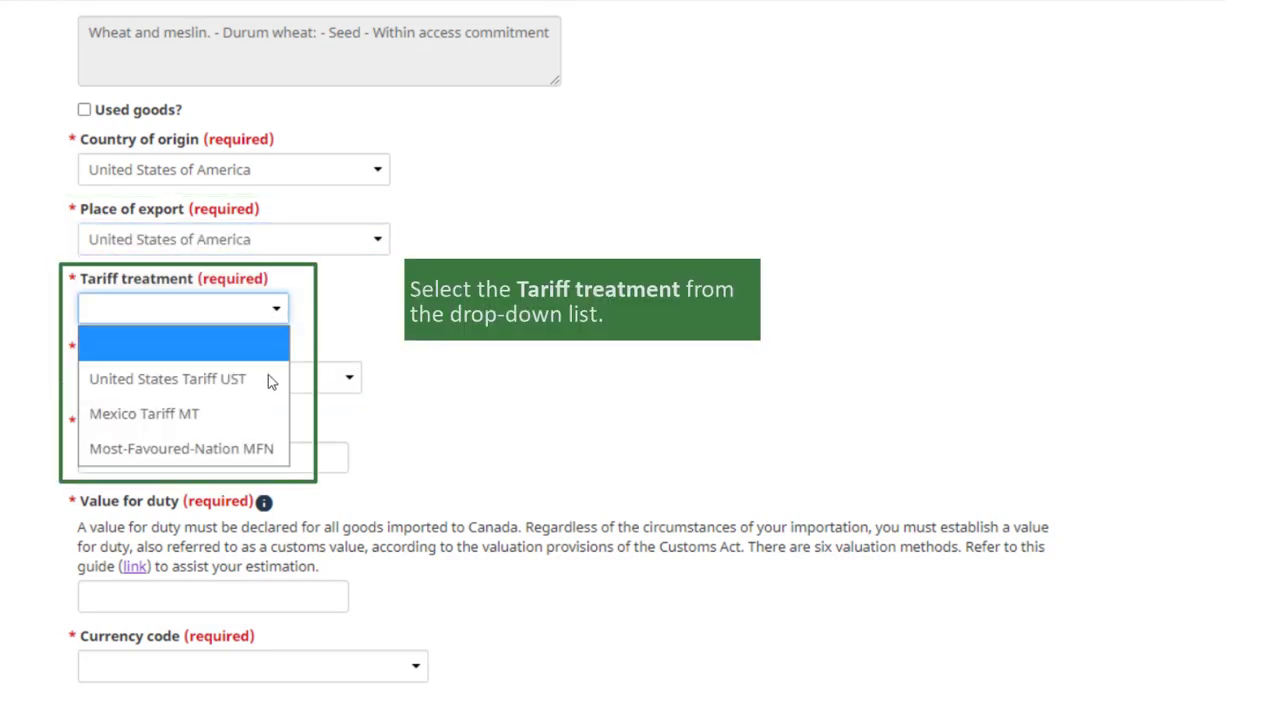
left_click(168, 378)
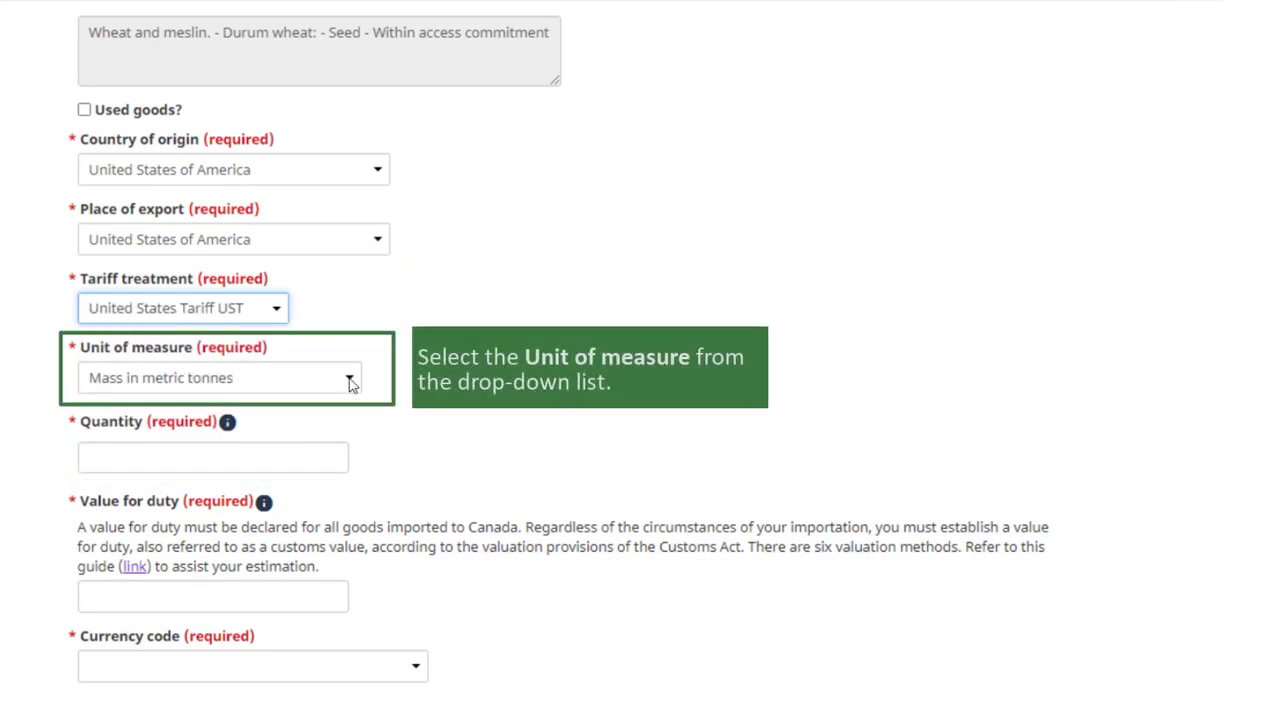
Enter 0.5 metric tonnes valued at 2 USD and proceed to the duties summary (0.13 CAD).
left_click(220, 376)
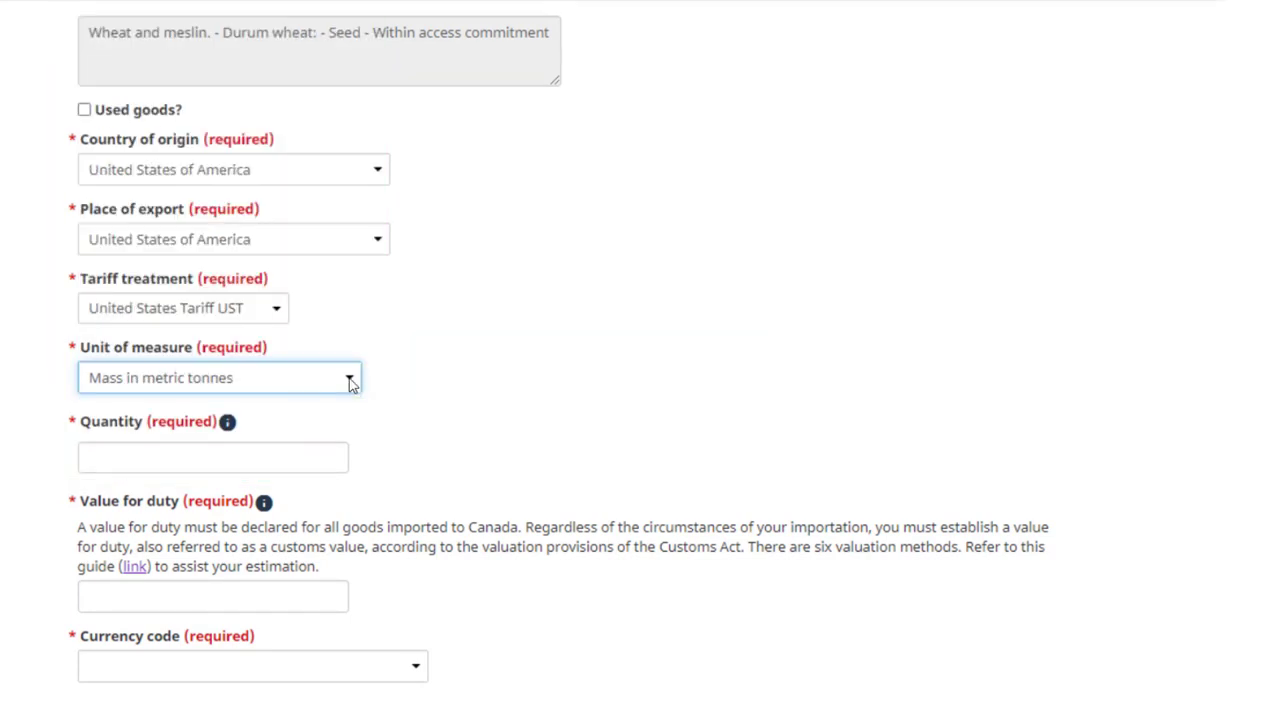
type("0.5")
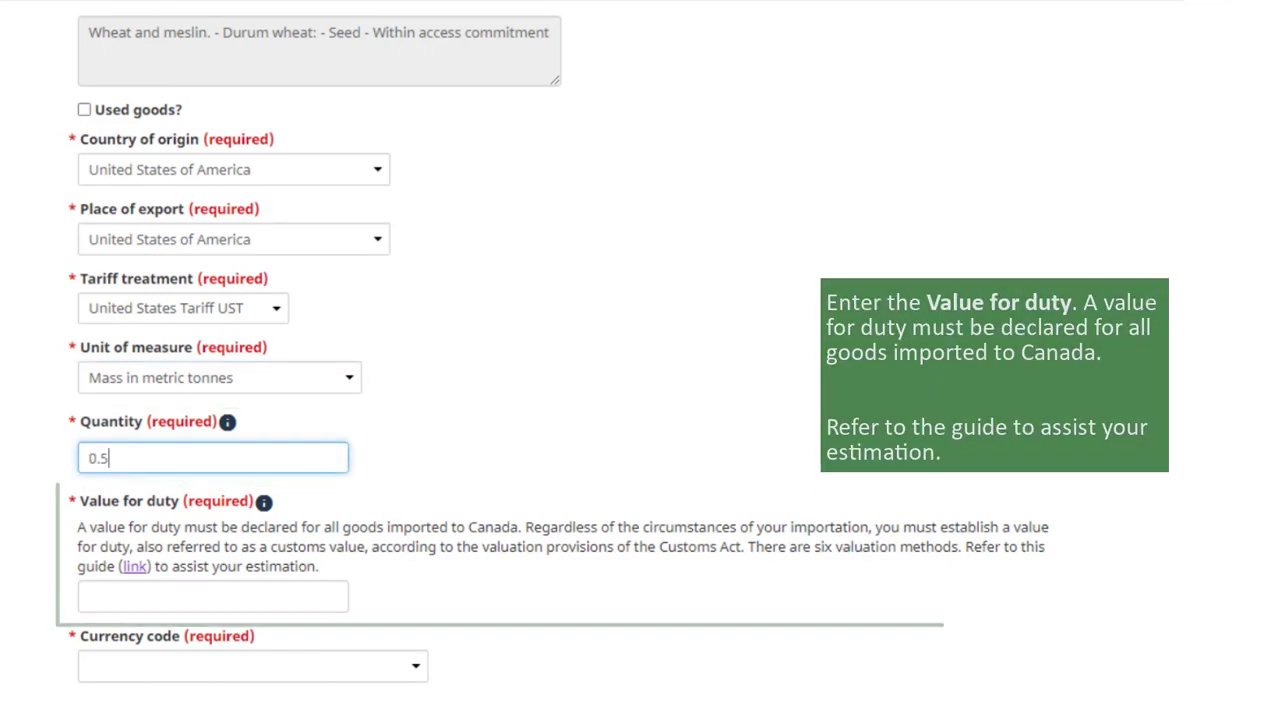
type("2")
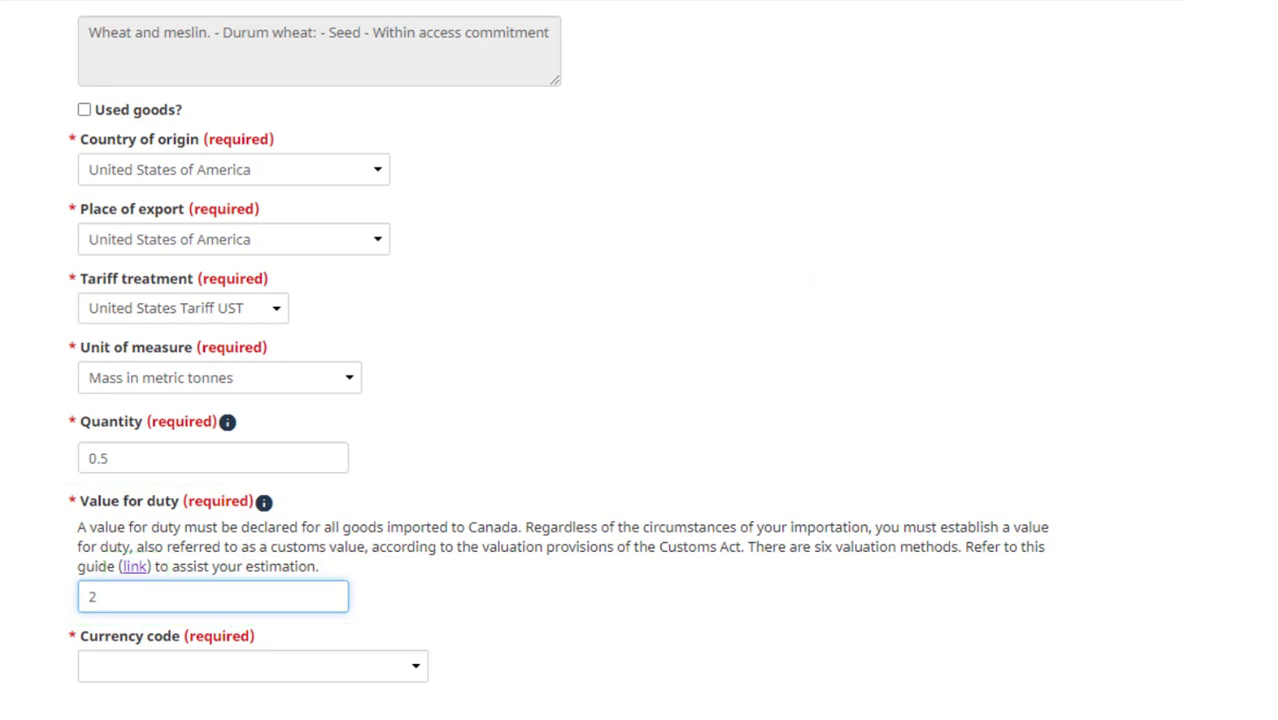
left_click(252, 664)
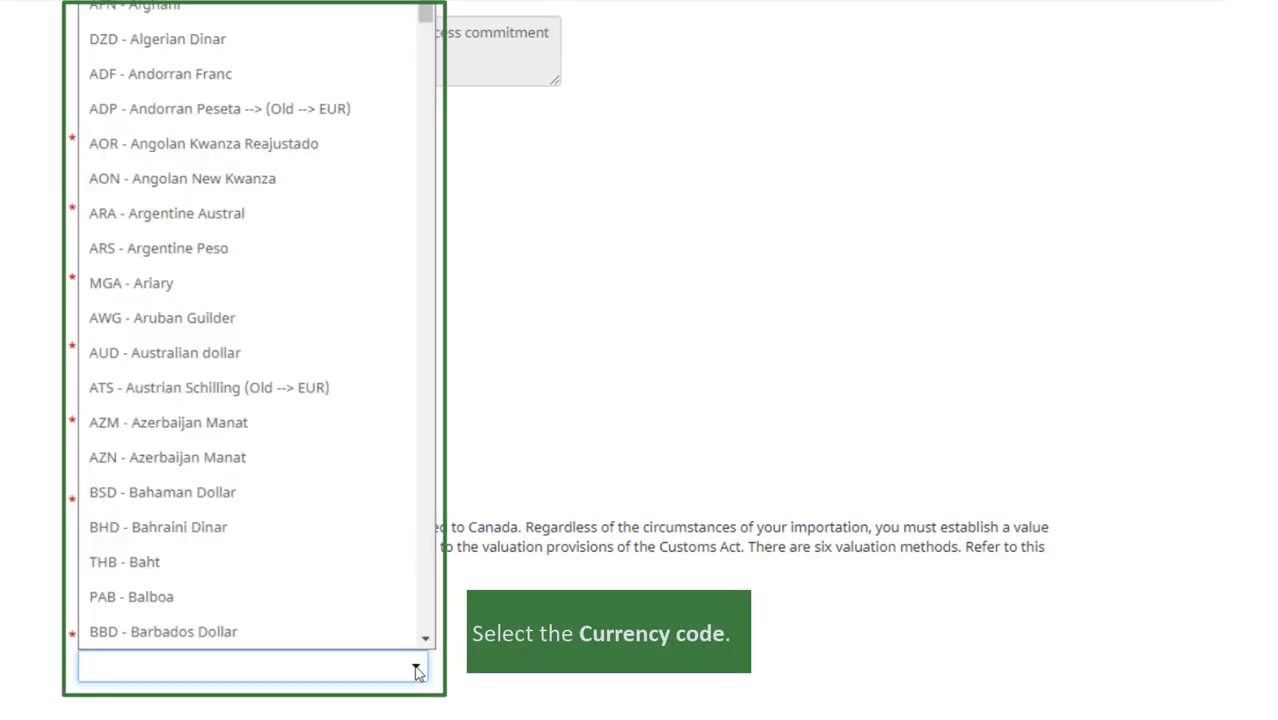
left_click(140, 632)
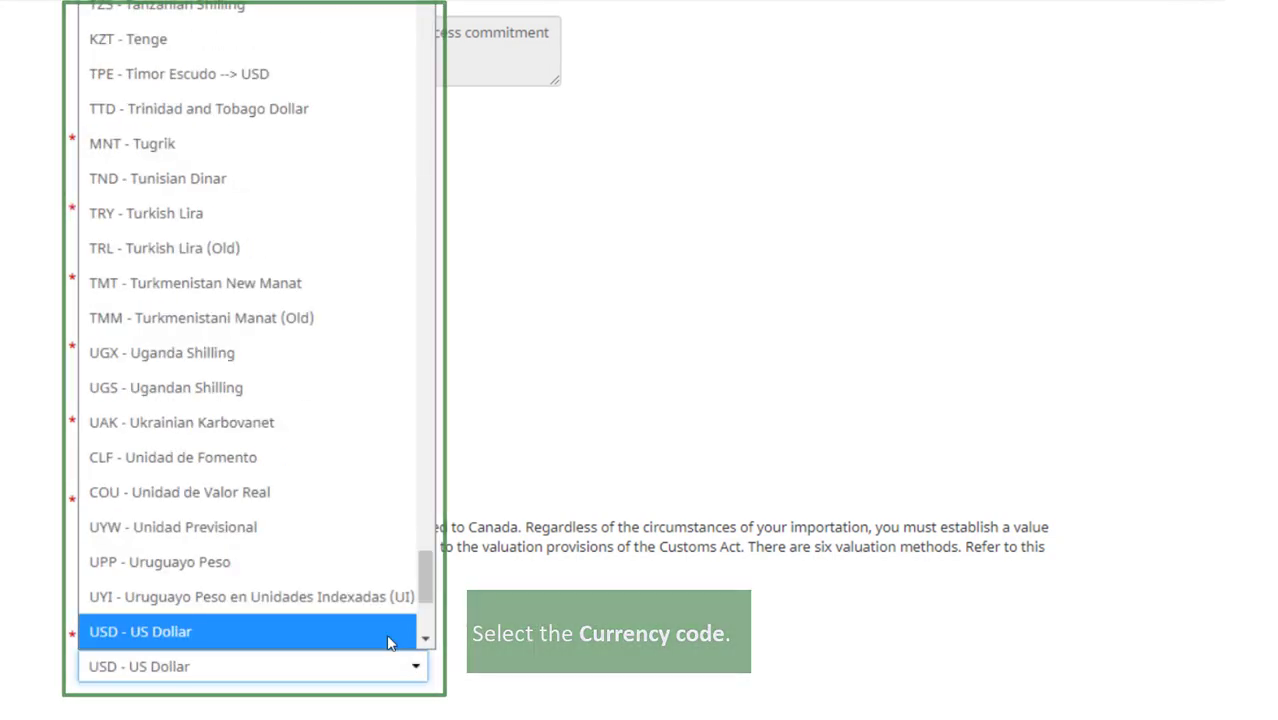
left_click(140, 632)
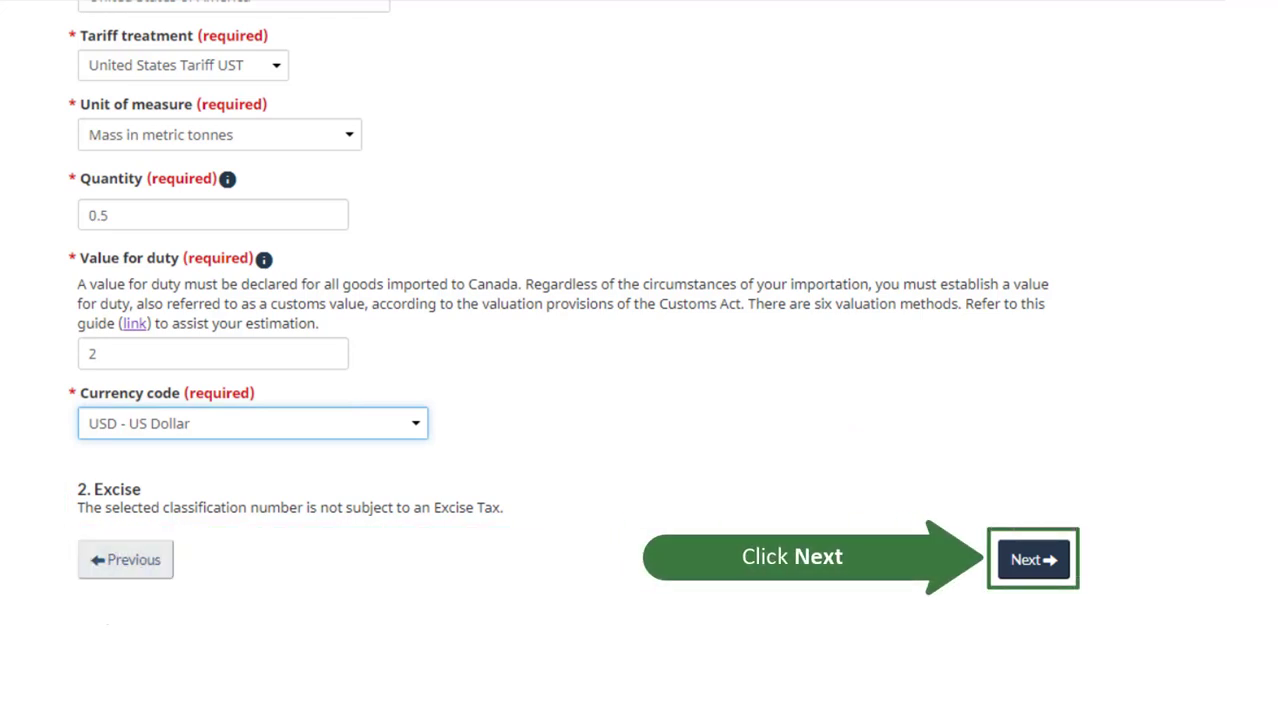
left_click(1032, 560)
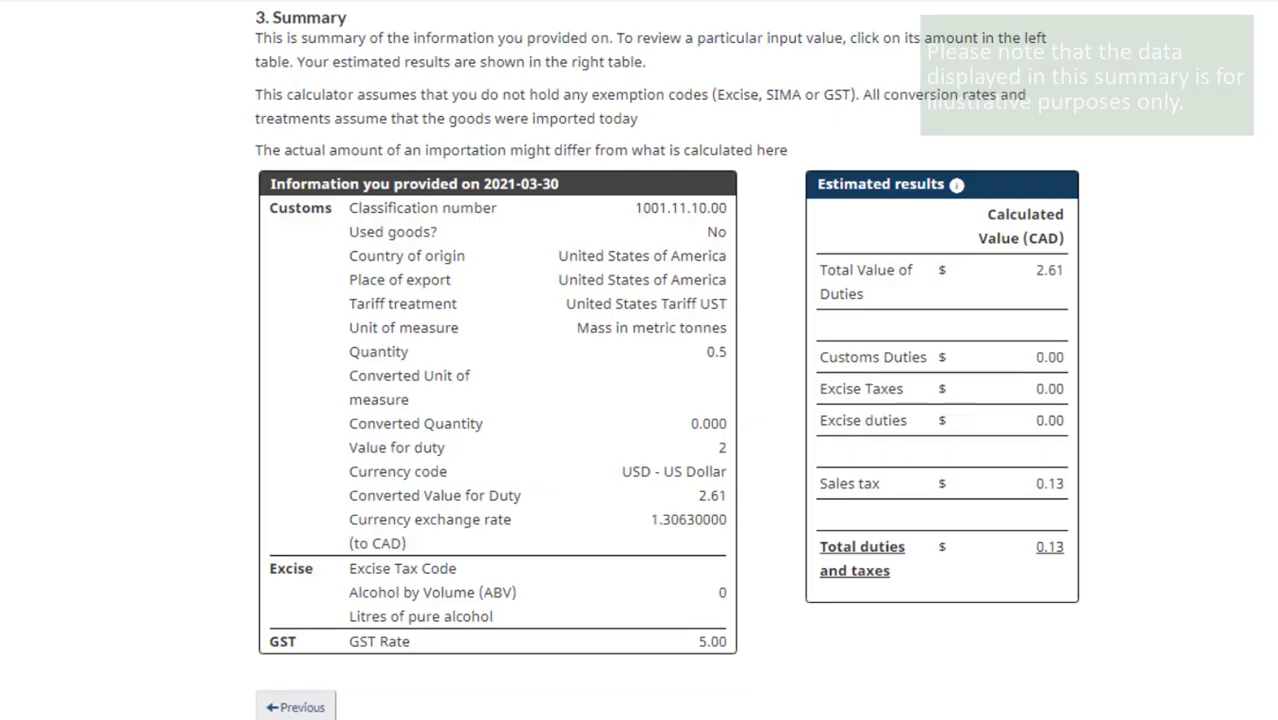